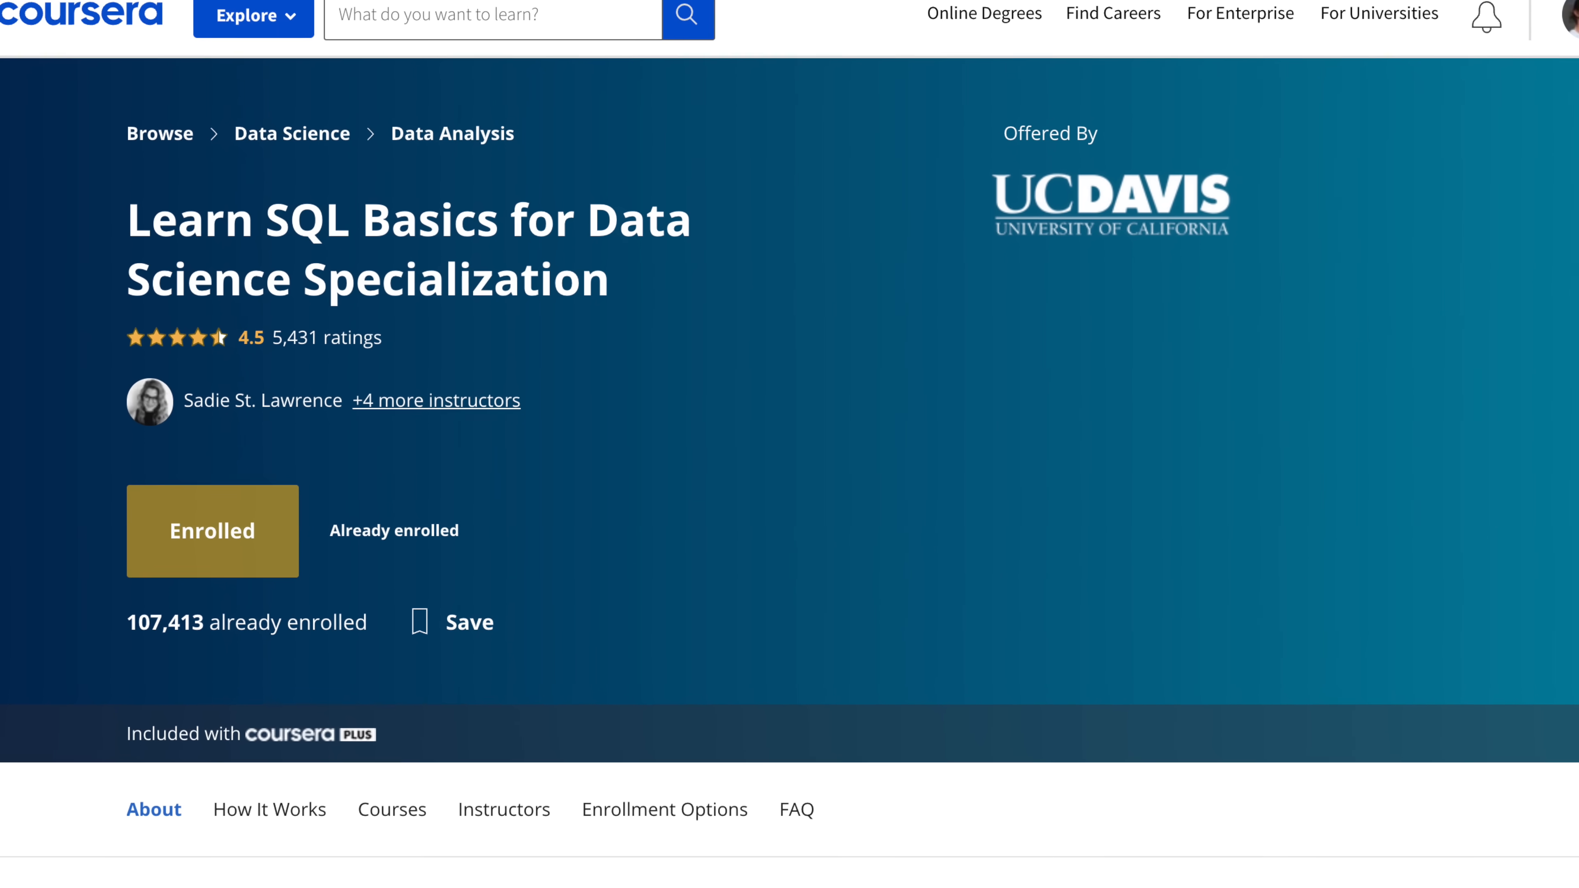
Launch the Coursera Lab Sandbox from the Practice Simple Select Queries quiz page
{"action": "scroll", "scroll_direction": "down", "scroll_amount": 3}
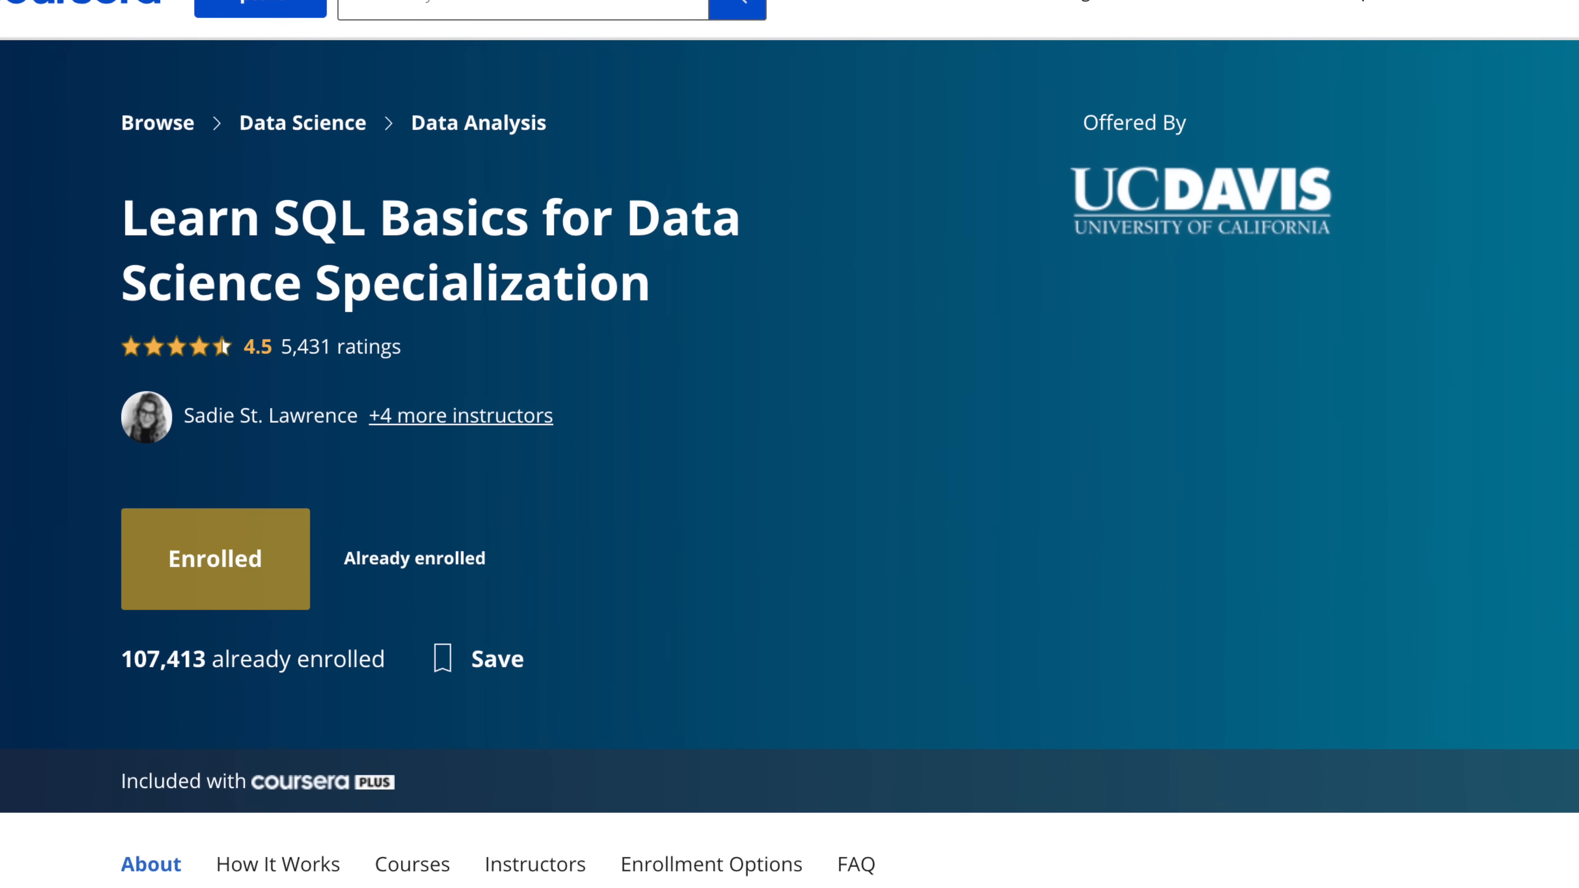
{"action": "left_click", "coordinate": [215, 557]}
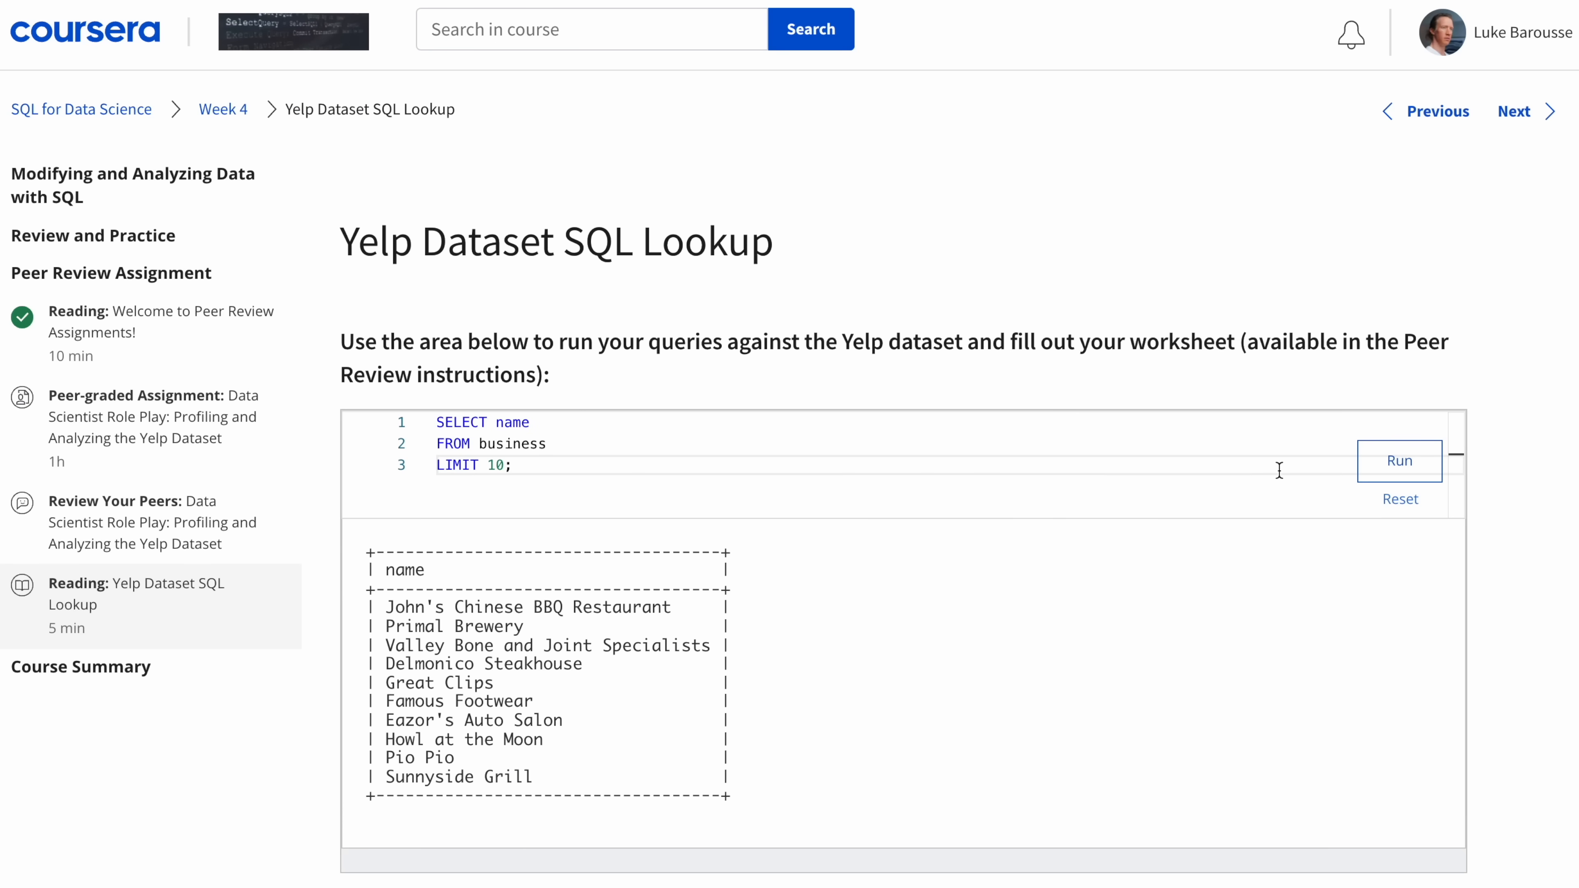
{"action": "mouse_move", "coordinate": [1462, 537]}
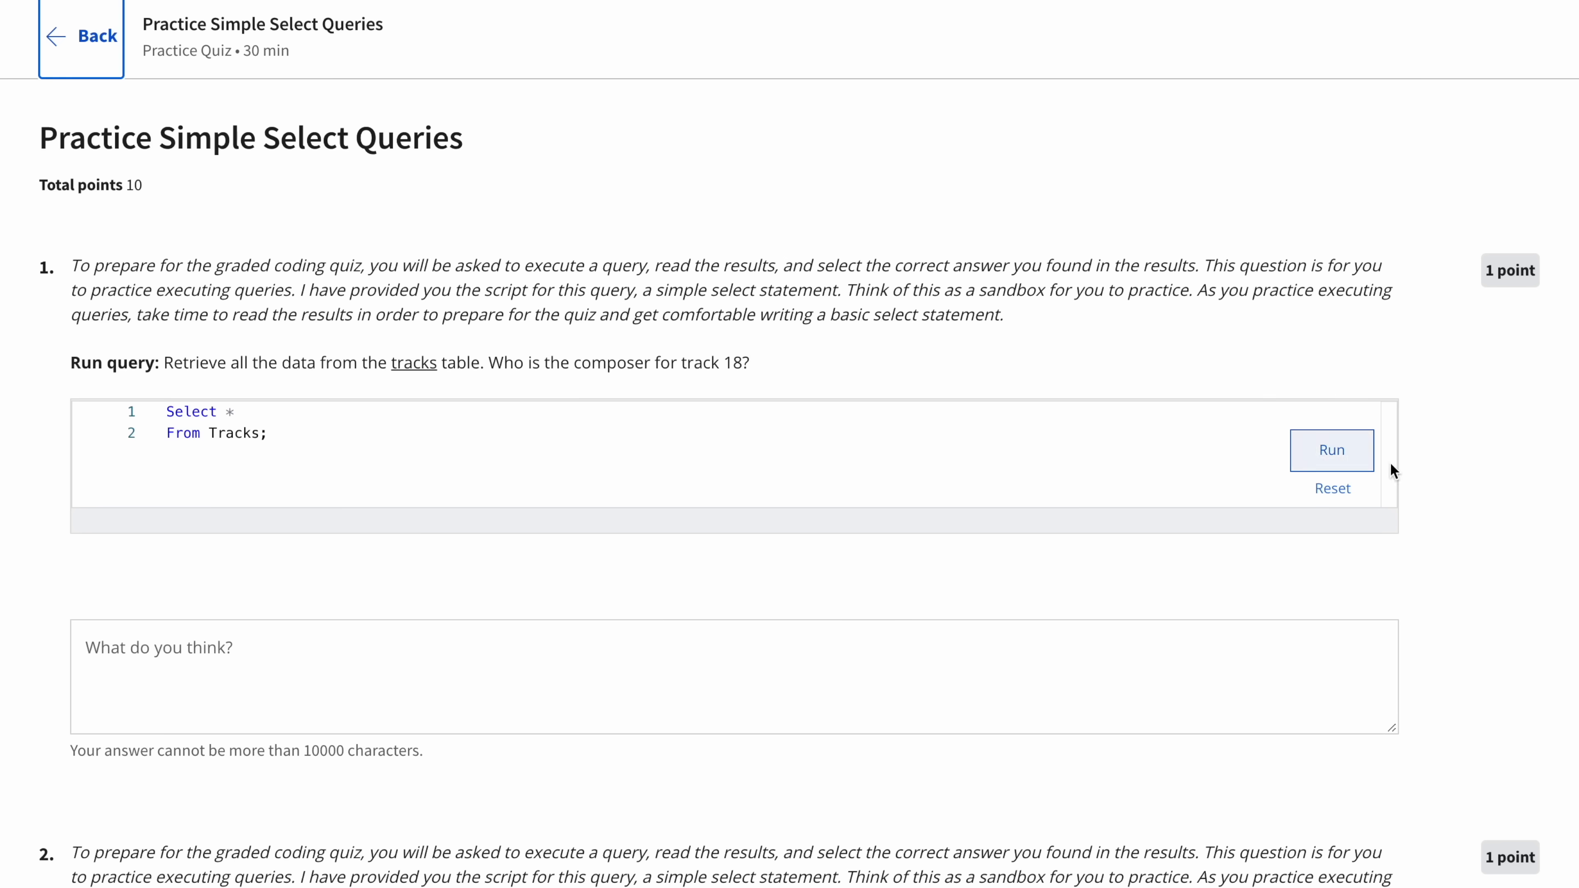
{"action": "left_click", "coordinate": [1331, 450]}
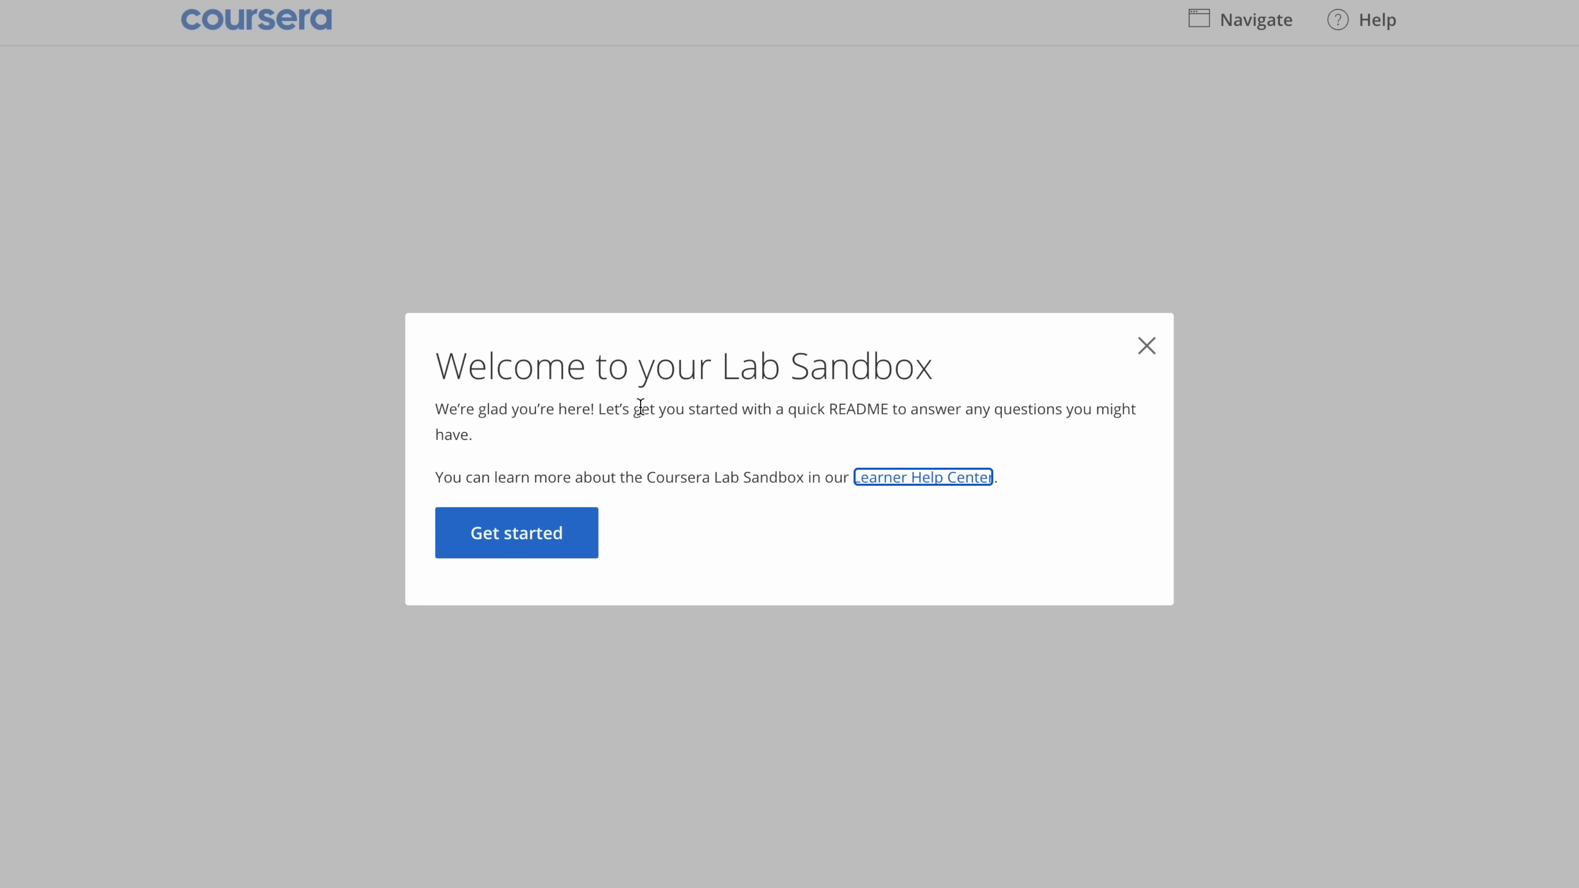
Start the sandbox, view Chinook_MySql.sql, and begin Fun.sql with a SELECT statement
{"action": "left_click", "coordinate": [516, 533]}
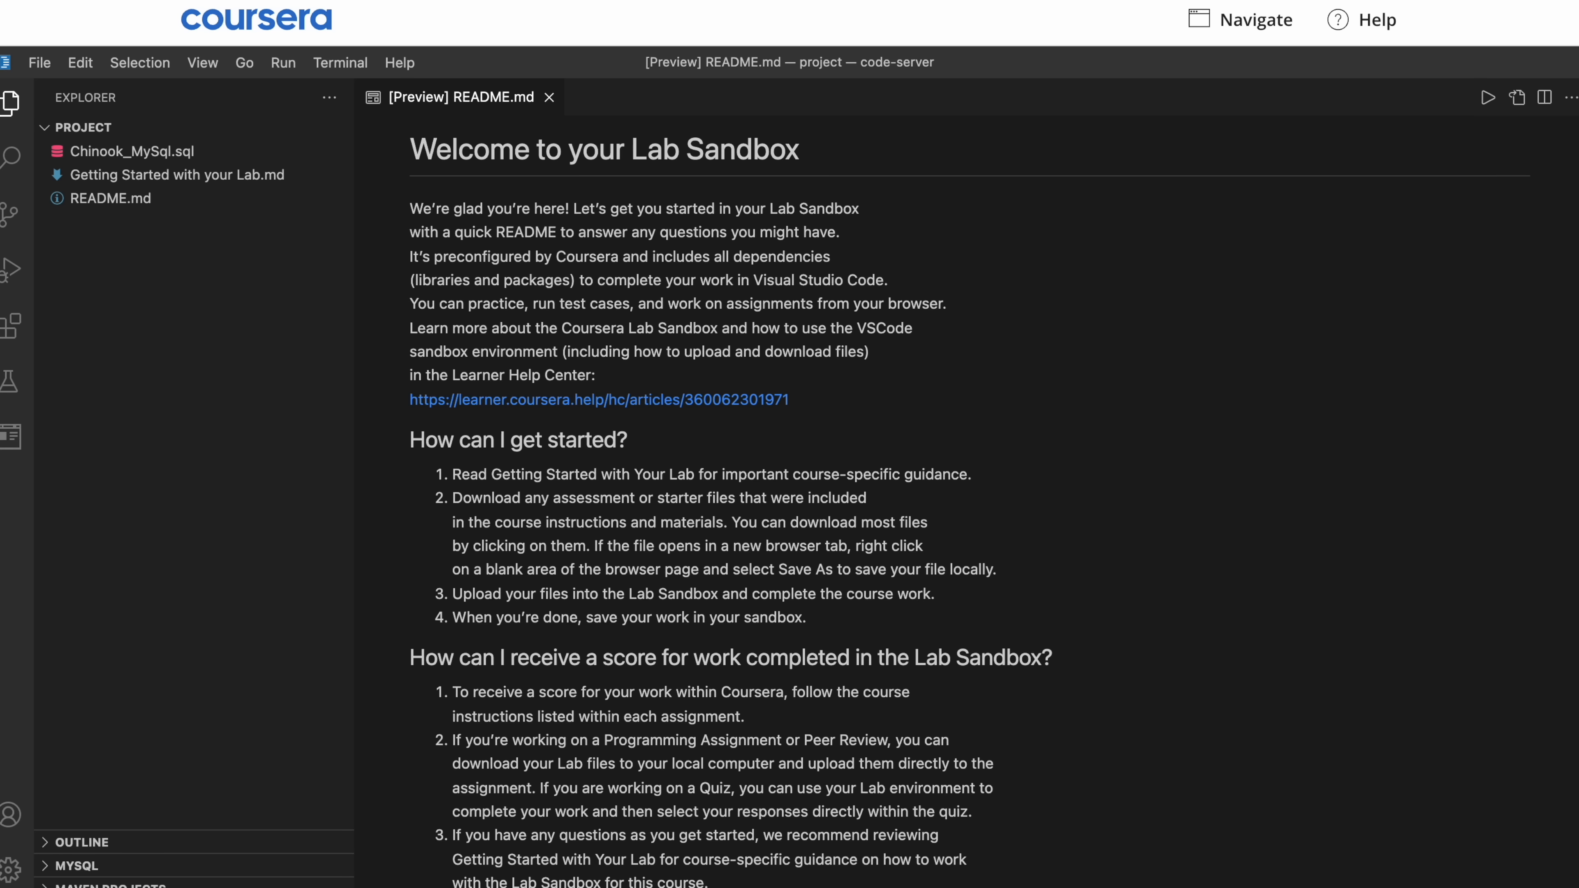
{"action": "left_click", "coordinate": [131, 151]}
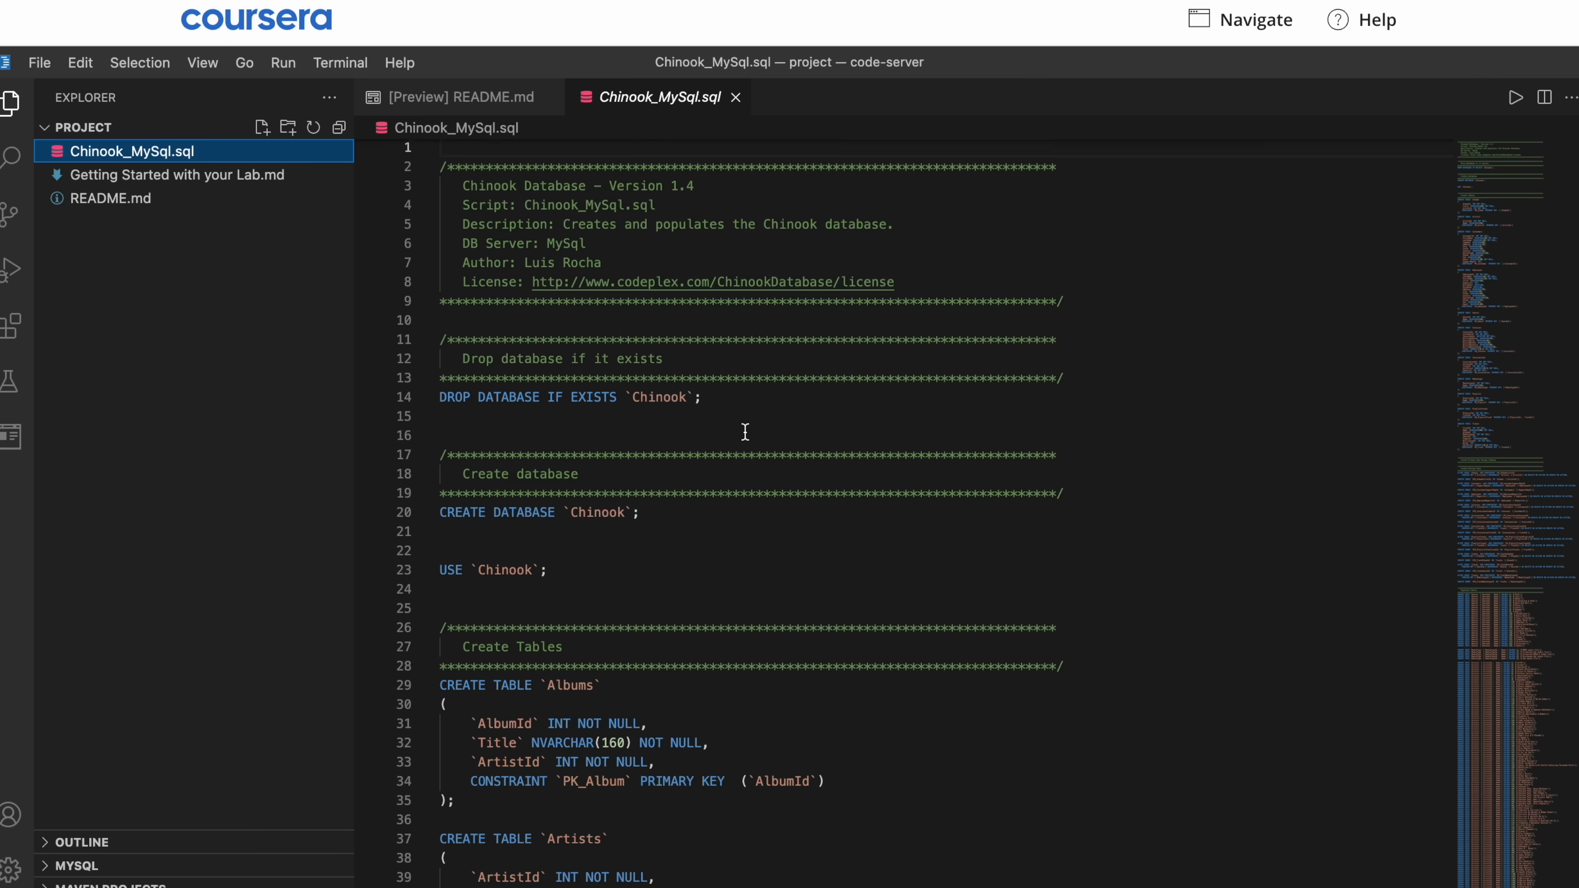
{"action": "type", "text": "SELECT"}
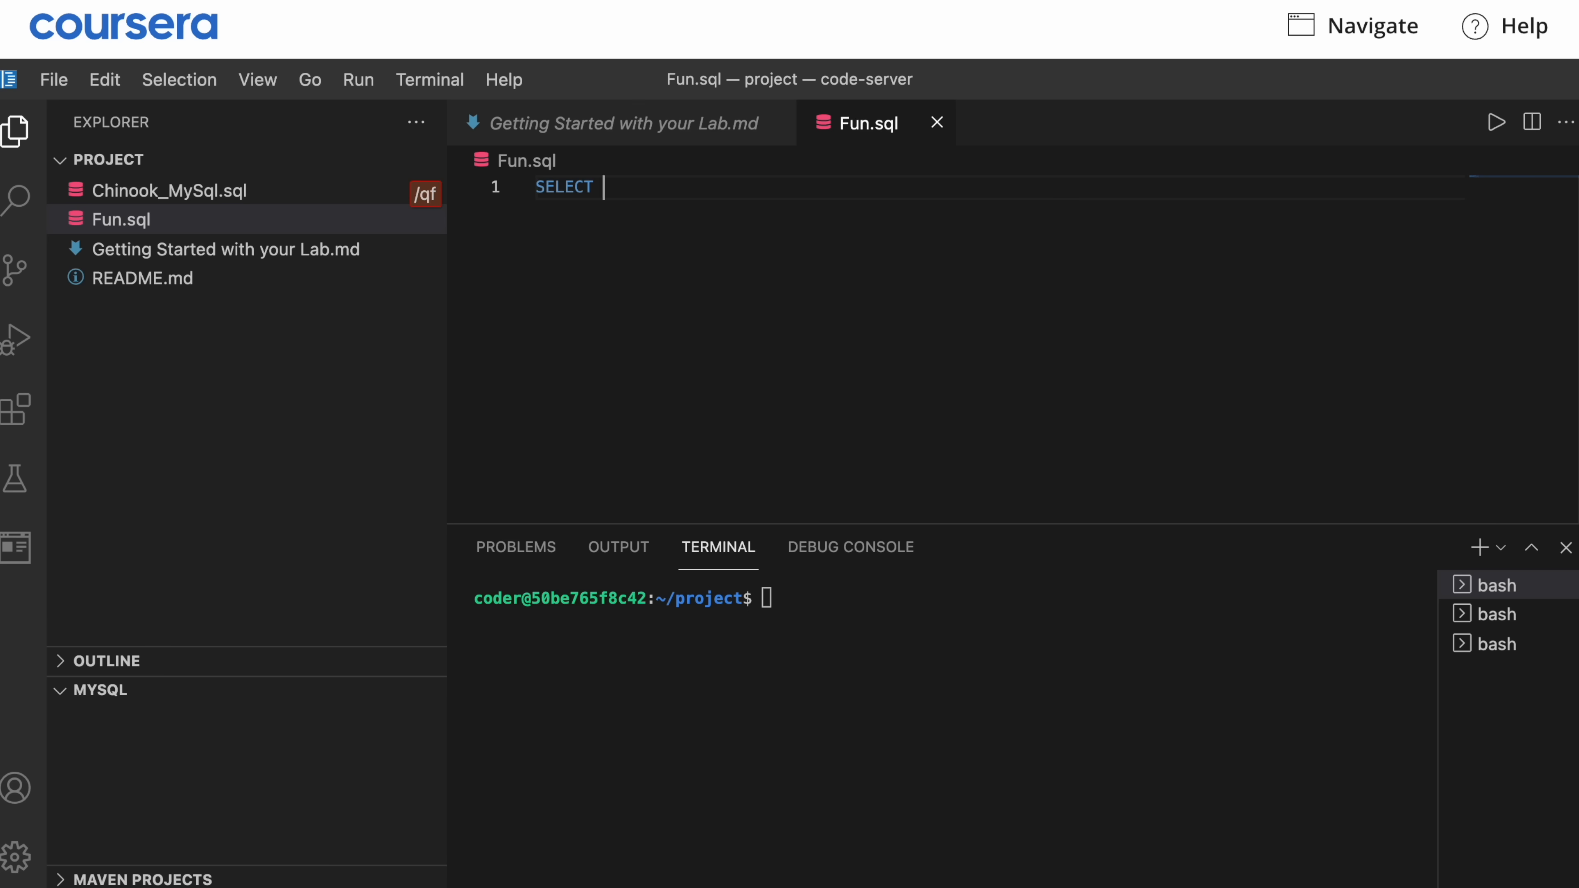
{"action": "left_click", "coordinate": [1497, 122]}
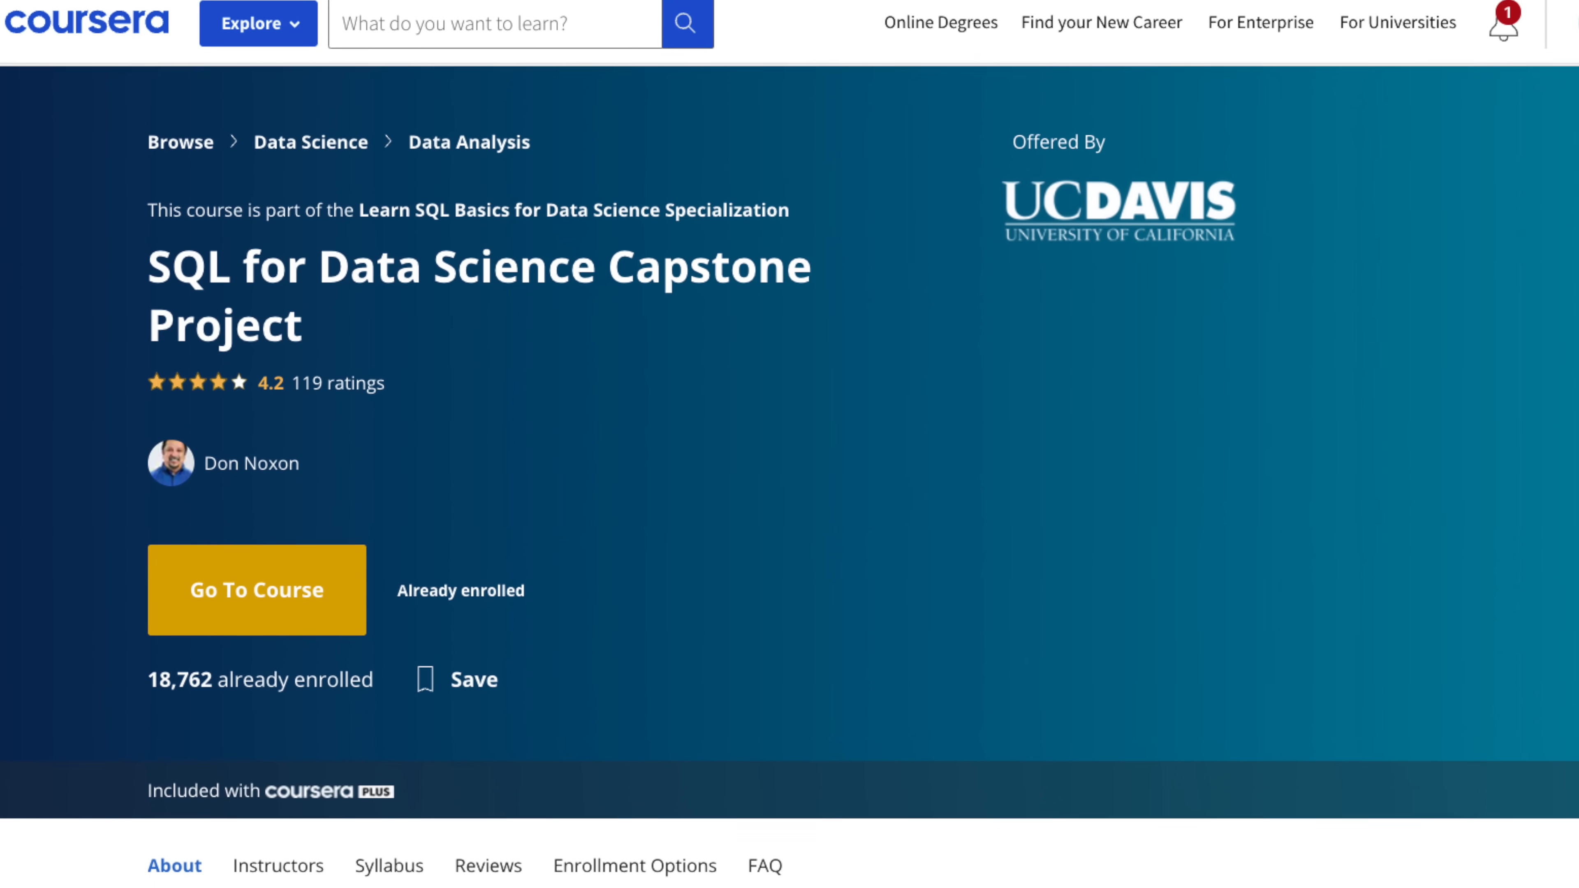
{"action": "scroll", "scroll_direction": "down", "scroll_amount": 3}
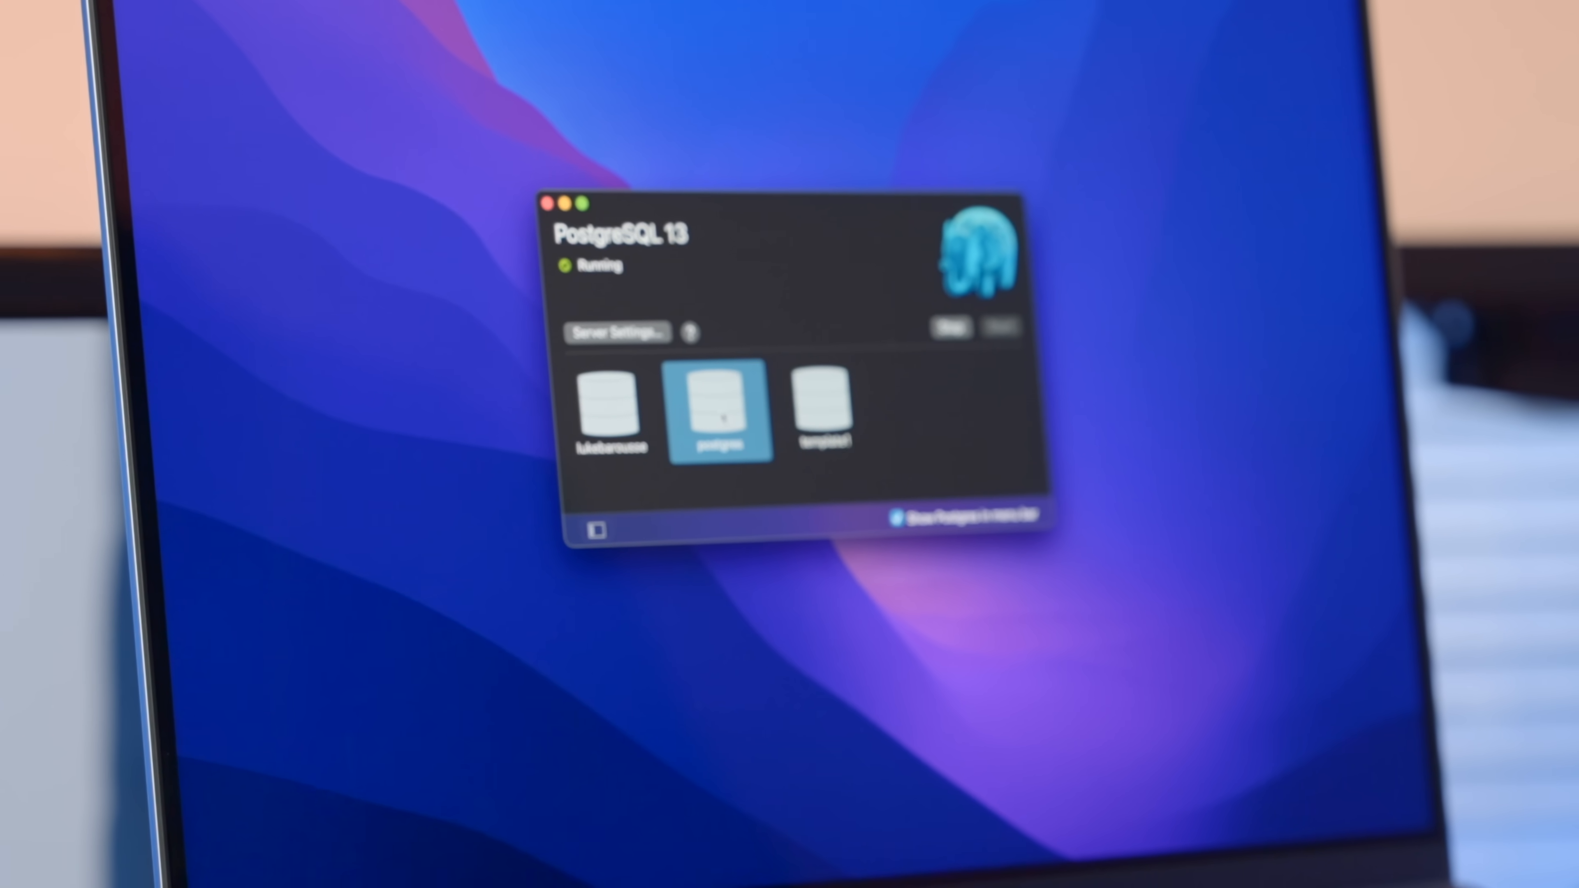
Stop and restart the PostgreSQL 13 server from the Postgres.app menu bar controls
{"action": "left_click", "coordinate": [632, 407]}
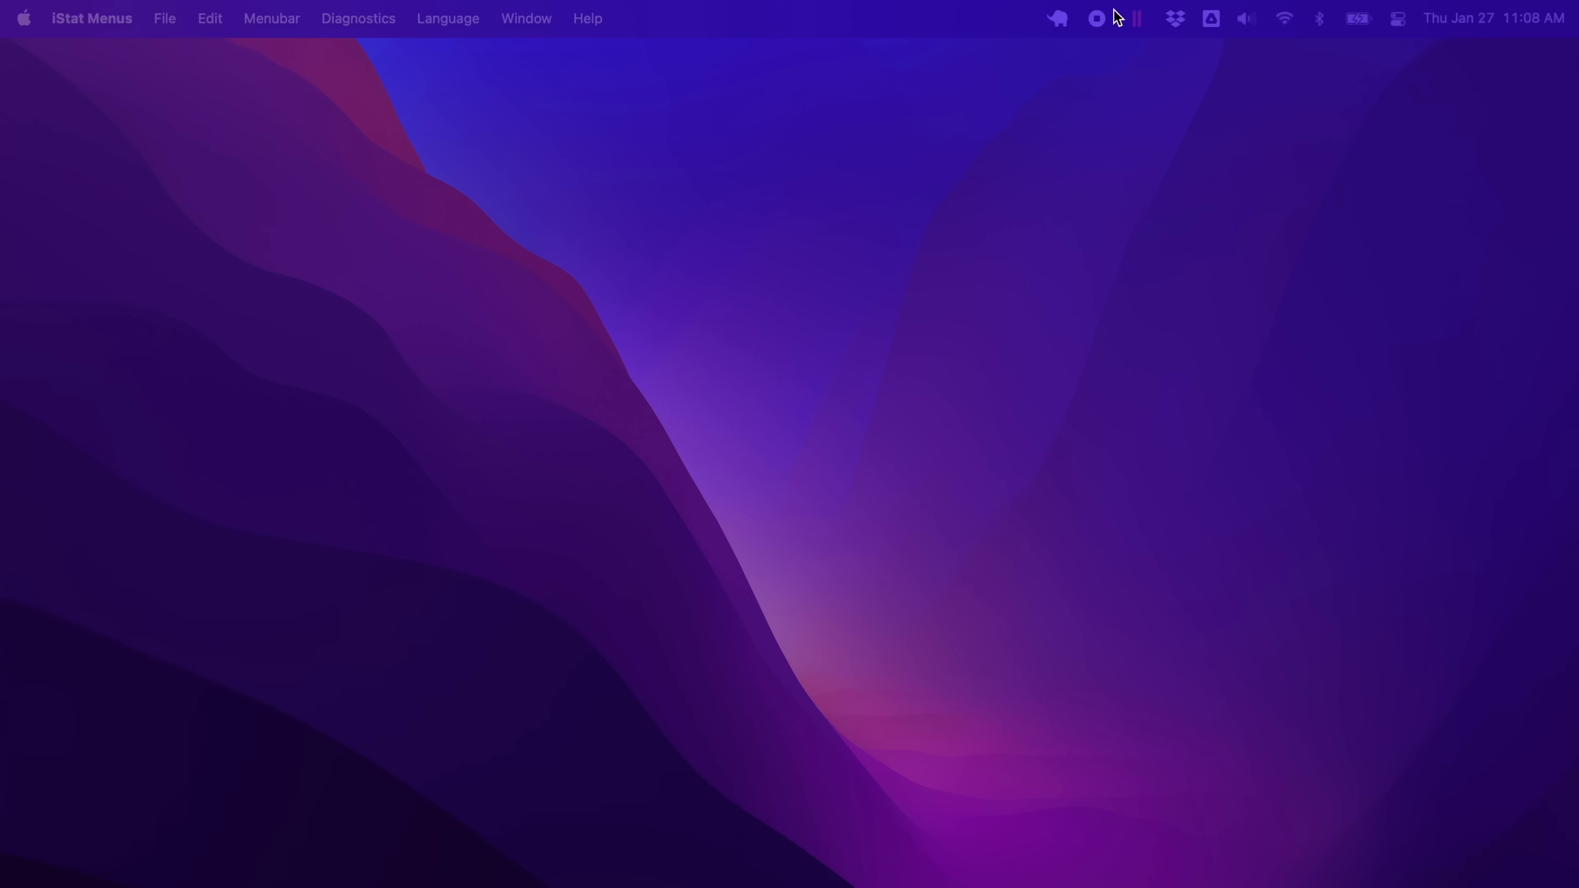
{"action": "left_click", "coordinate": [1058, 18]}
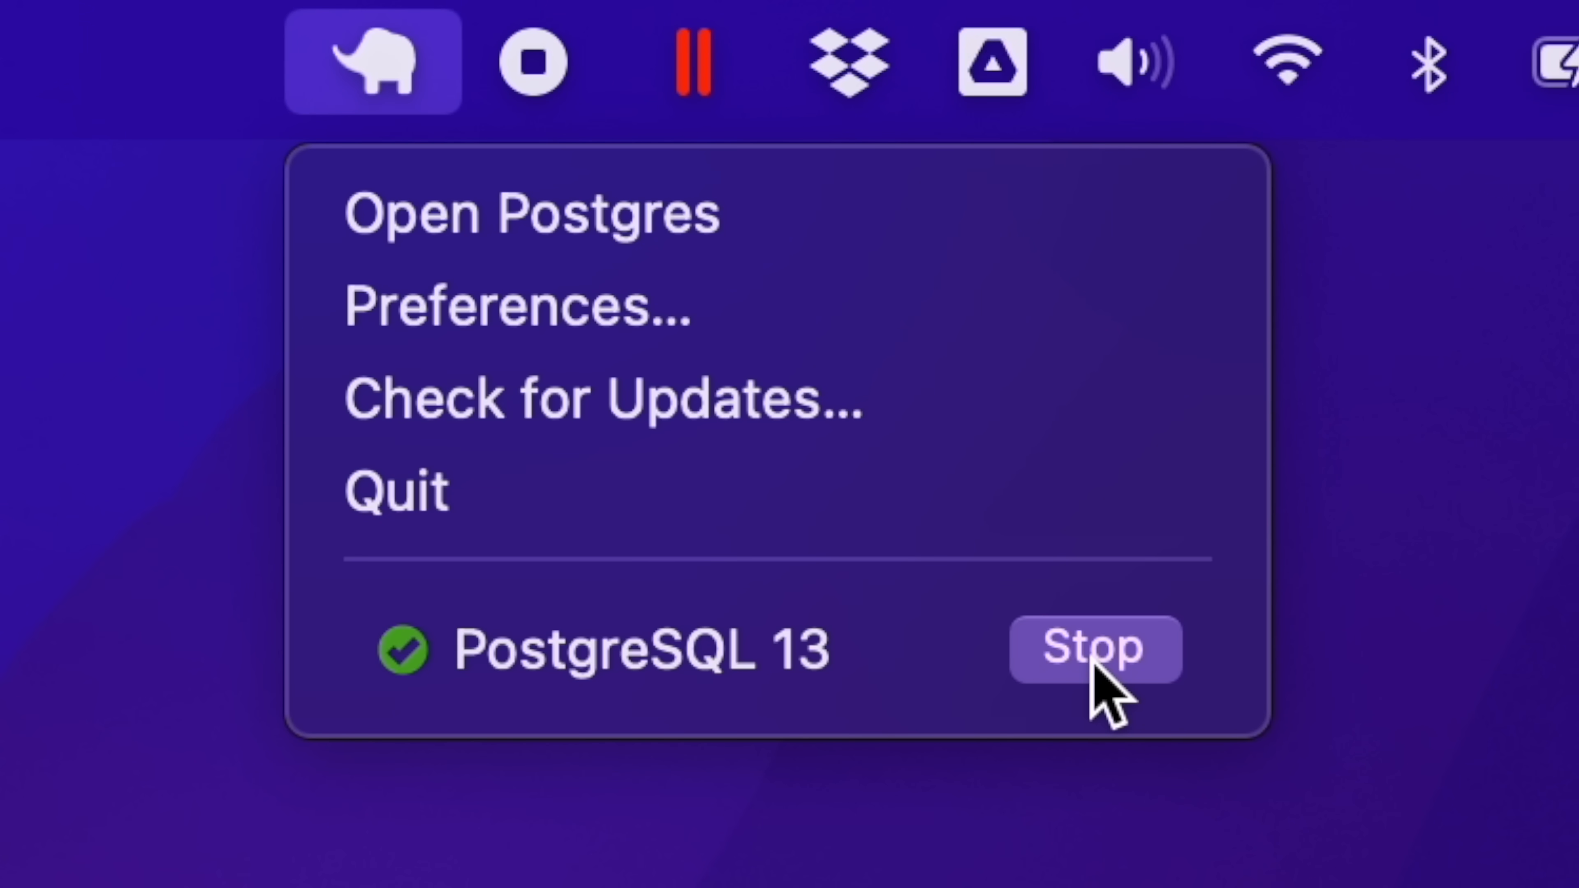
{"action": "left_click", "coordinate": [1094, 647]}
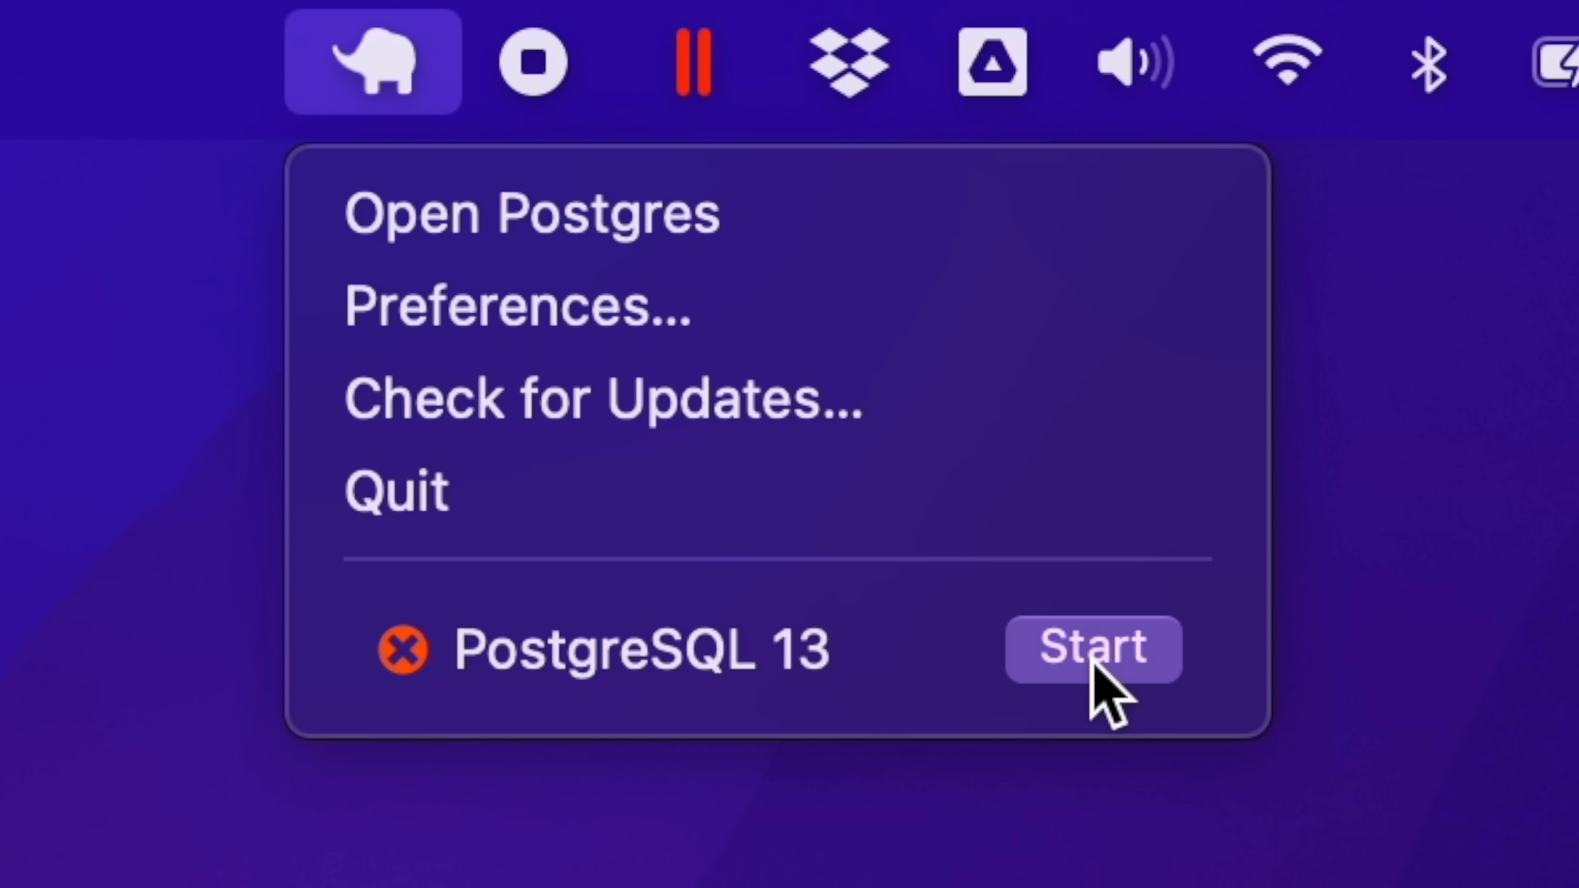
{"action": "left_click", "coordinate": [1093, 647]}
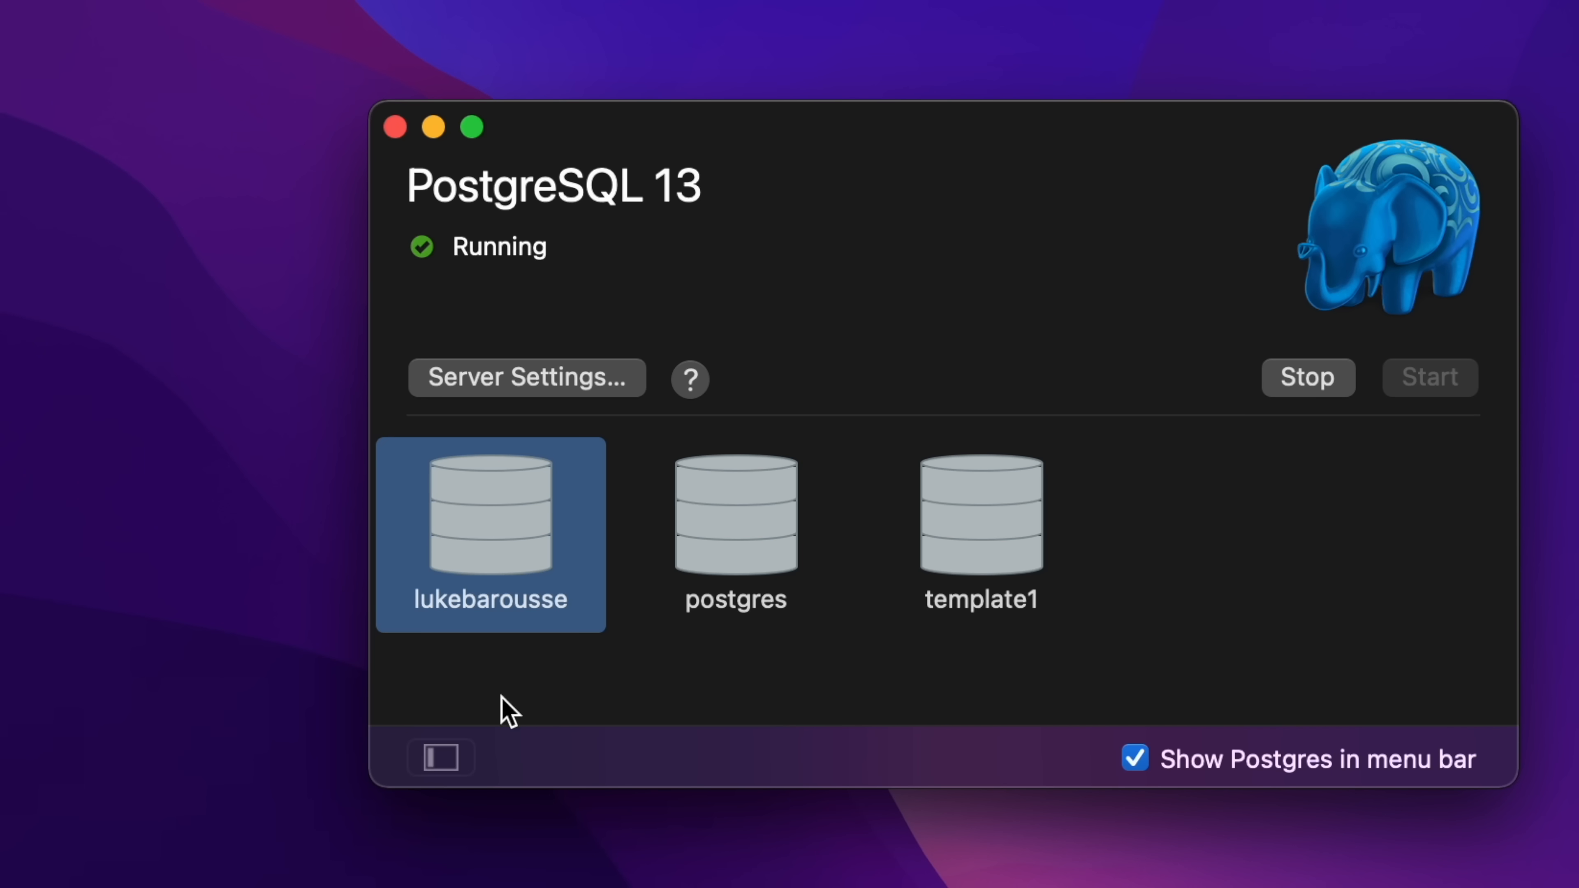
{"action": "left_click", "coordinate": [439, 757]}
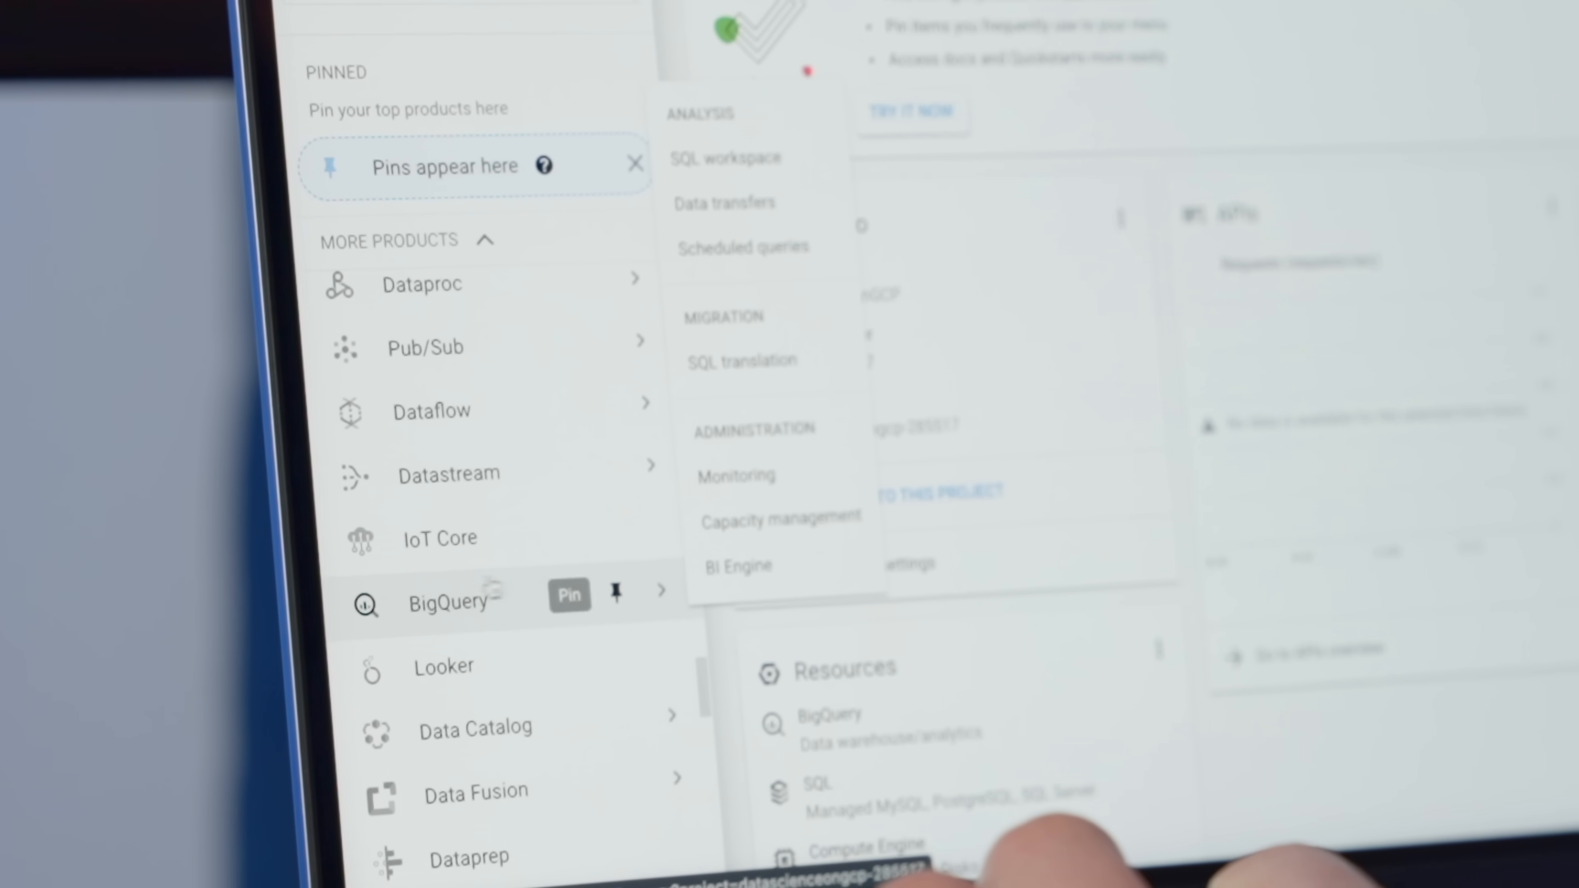
Enter the BigQuery SQL workspace with the explorer listing bigquery-public-data
{"action": "left_click", "coordinate": [450, 602]}
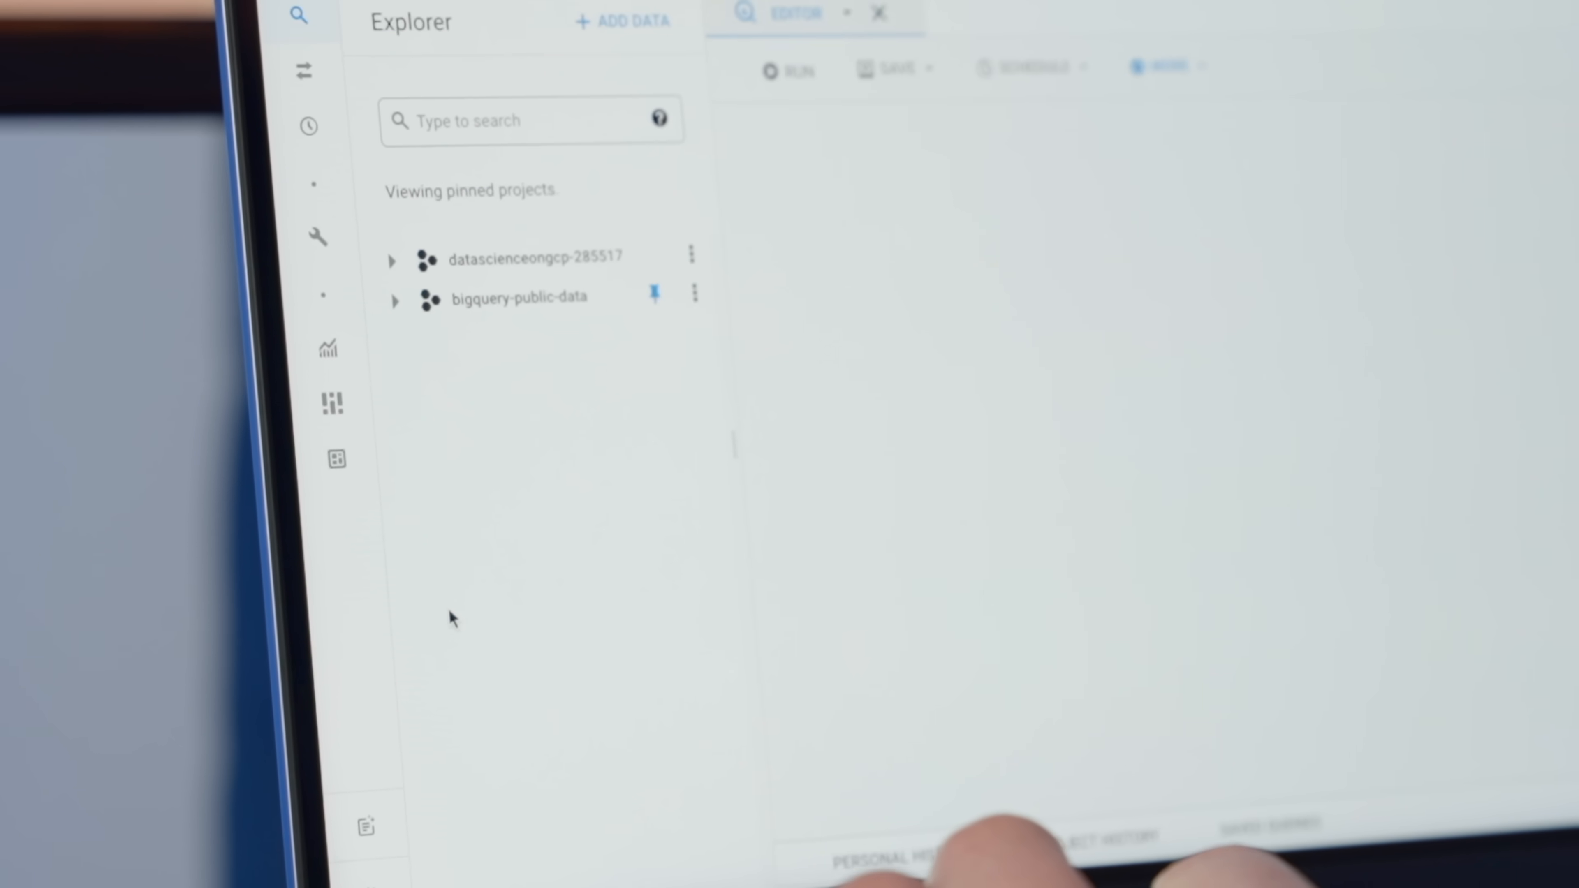
{"action": "left_click", "coordinate": [543, 669]}
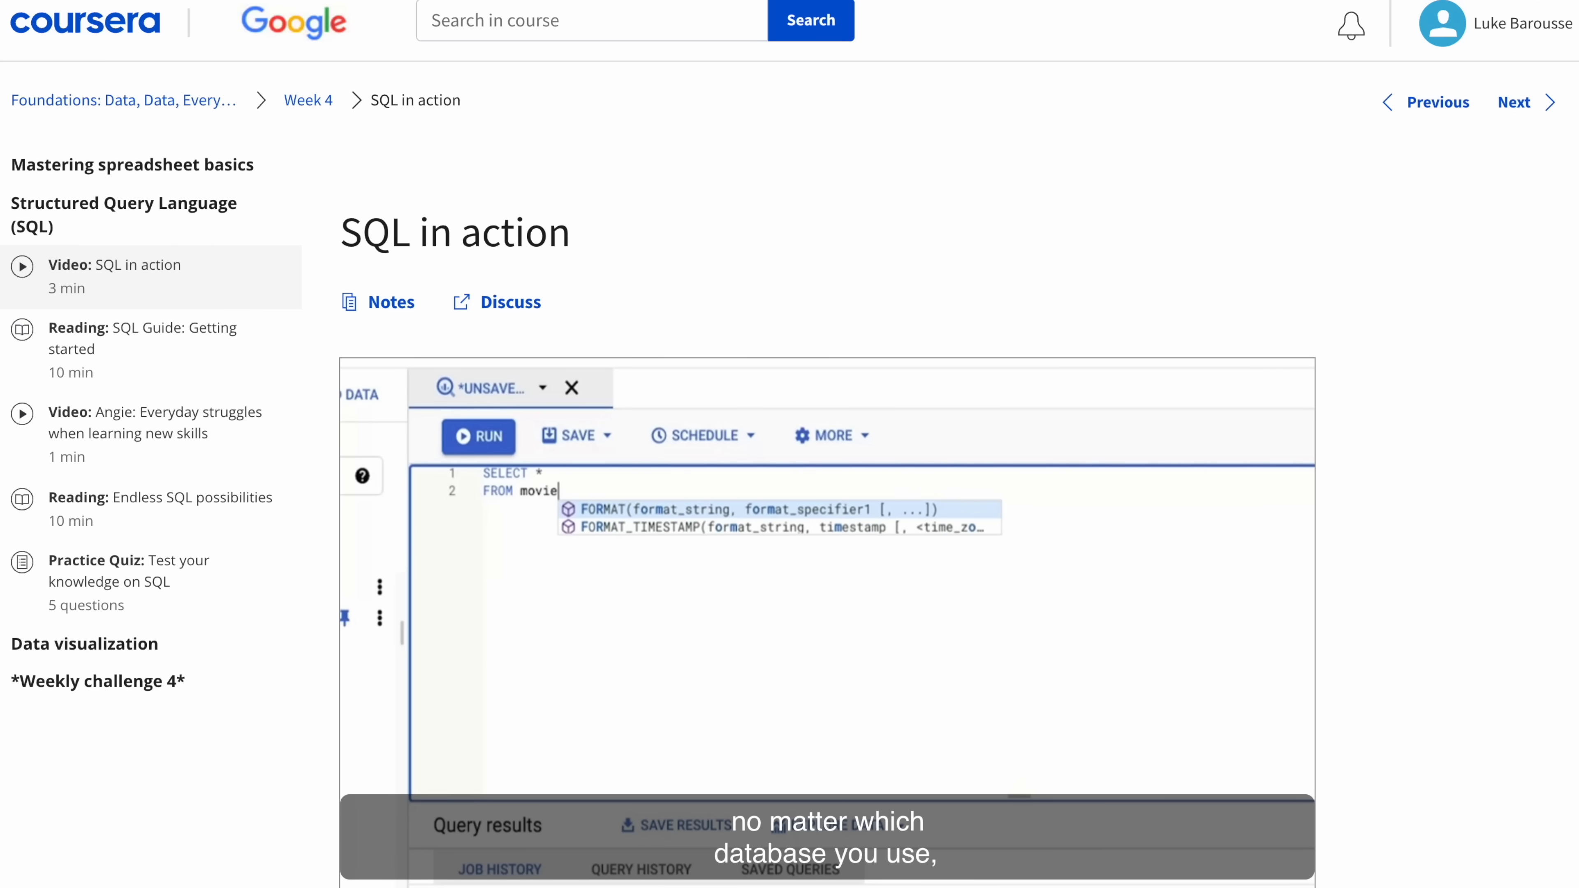
{"action": "type", "text": "_data.m"}
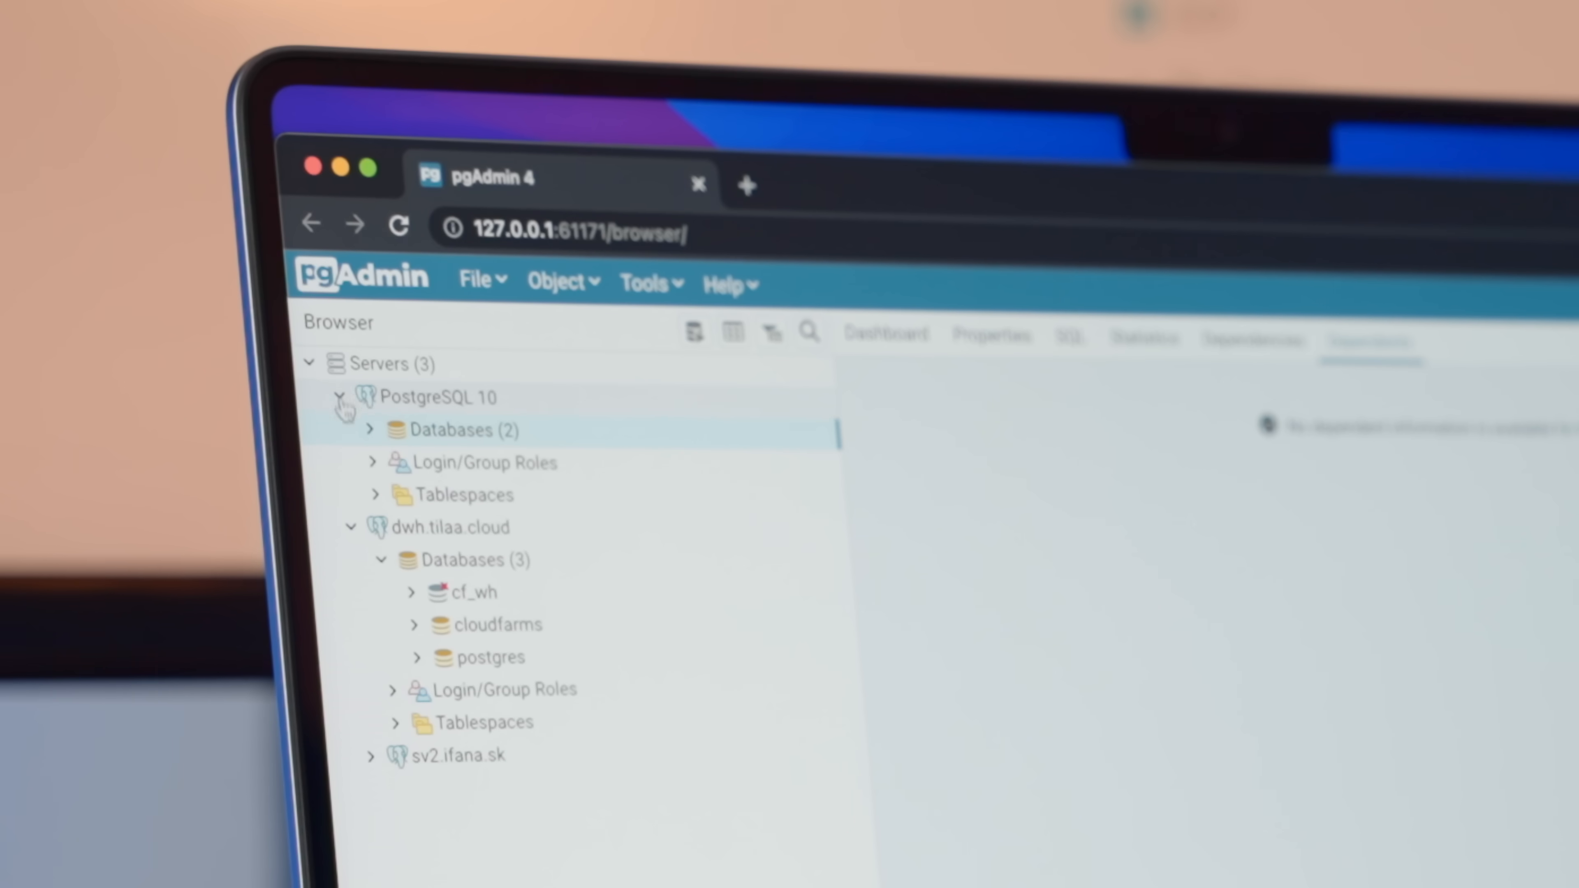
Expand the PostgreSQL 10 server to show its databases, login roles and tablespaces
{"action": "left_click", "coordinate": [416, 624]}
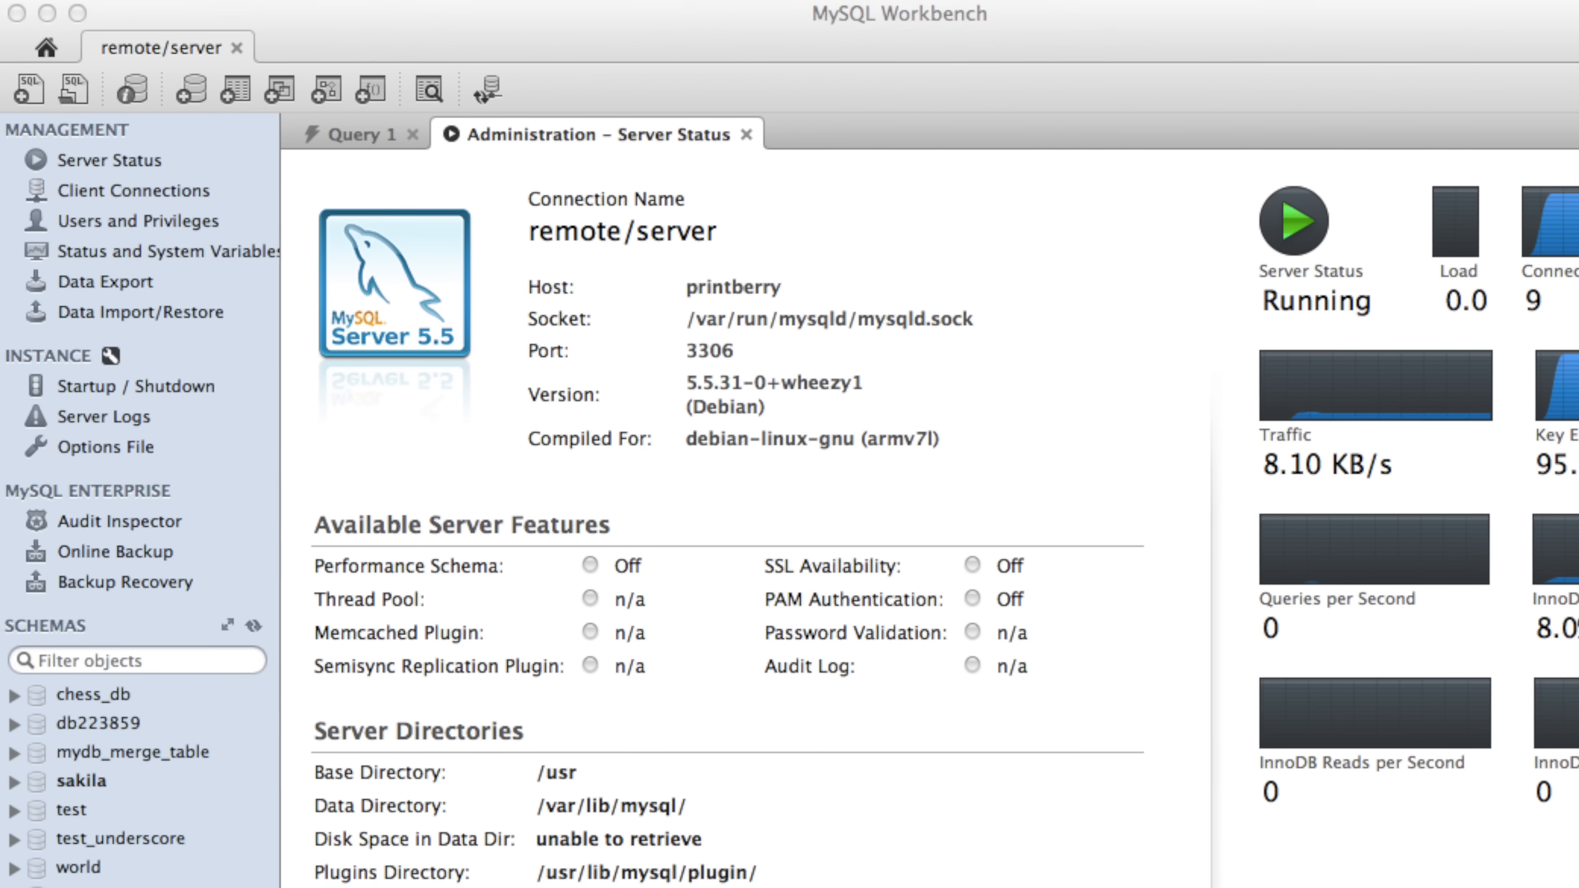
Show the Query 1 editor with the sakila actor and film SELECTs and film results
{"action": "left_click", "coordinate": [350, 134]}
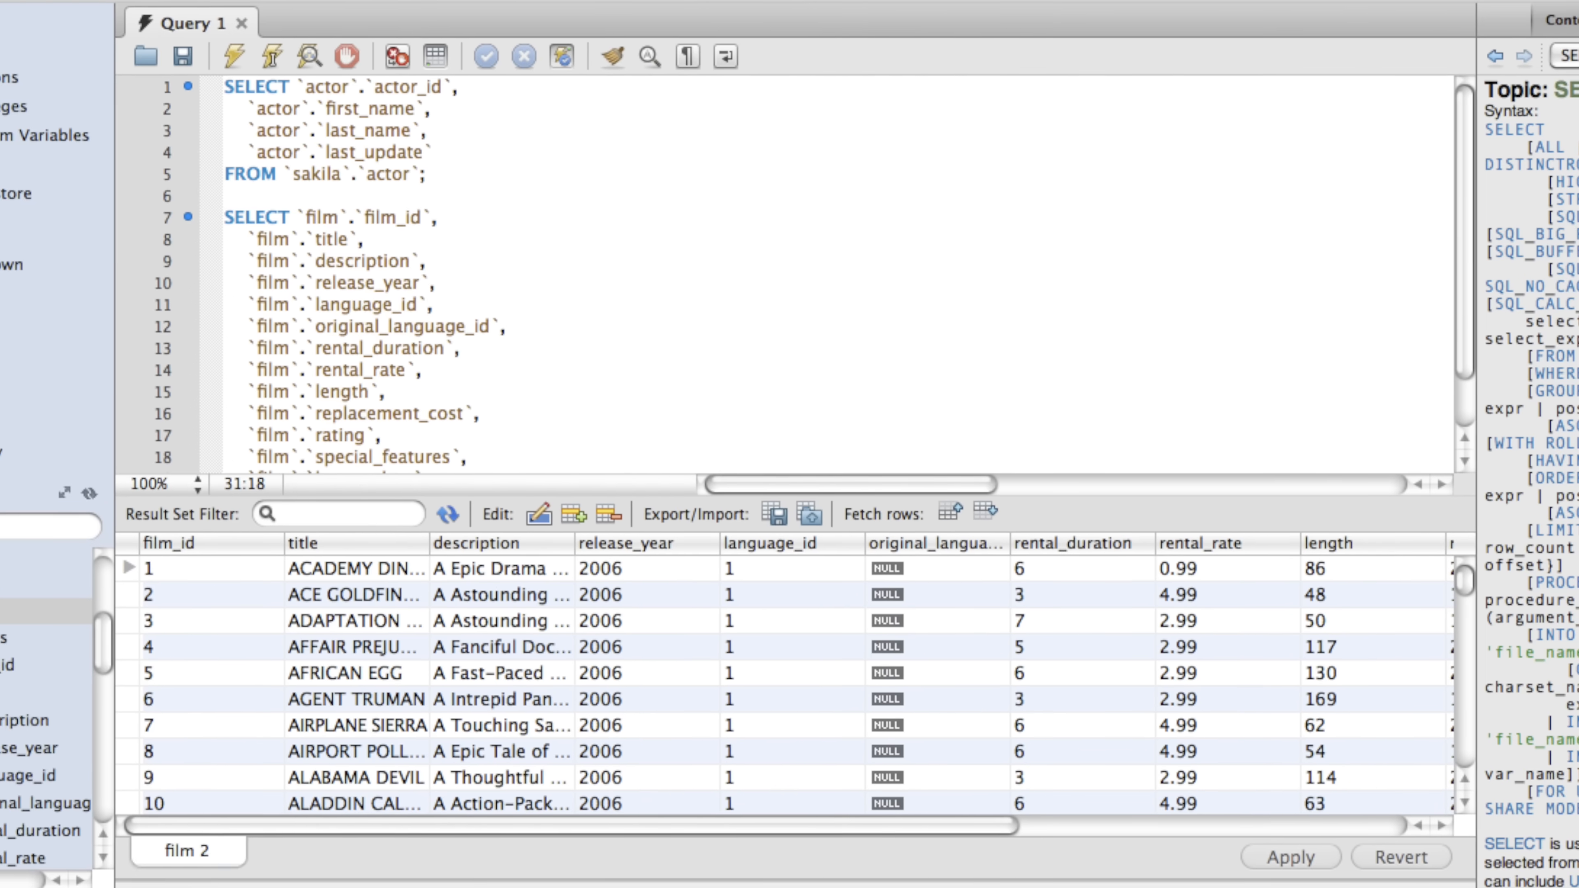